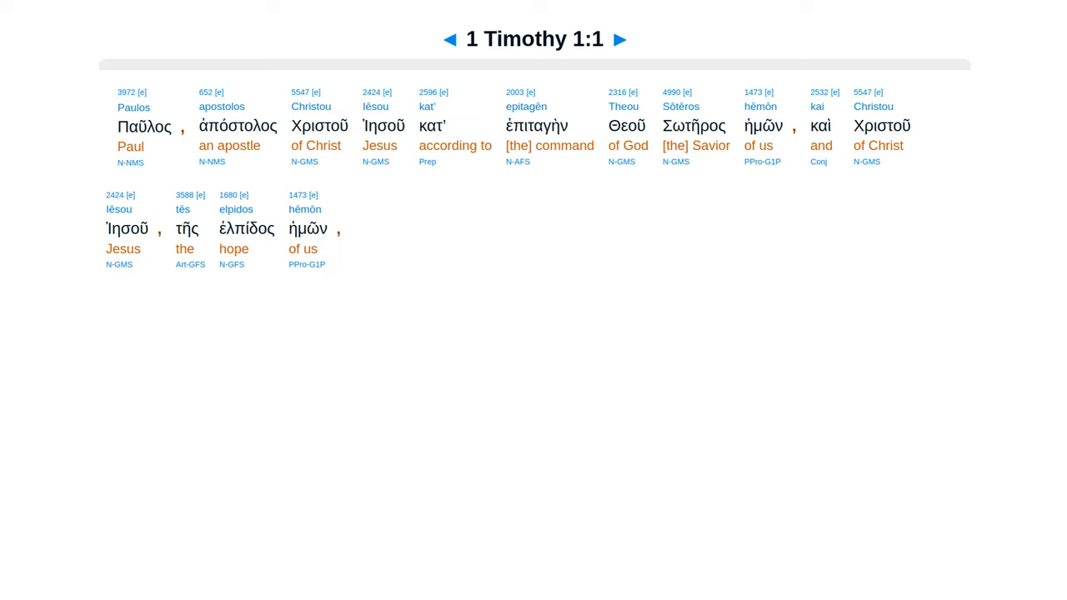
Step: Advance the interlinear verse by verse from 1 Timothy 1:1 through 1:4 to 1:5
left_click(620, 39)
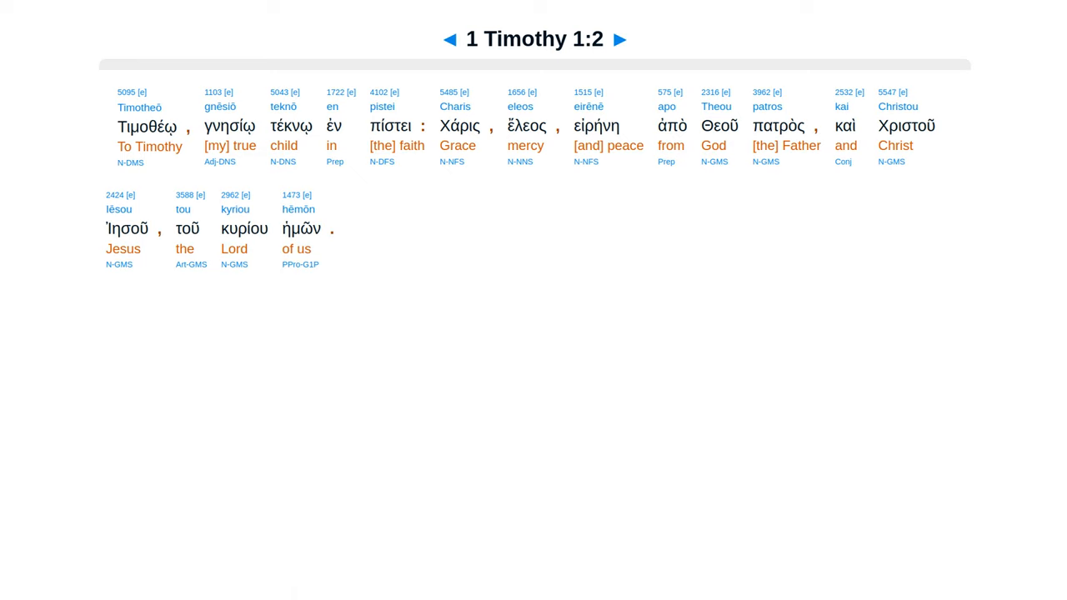
left_click(618, 39)
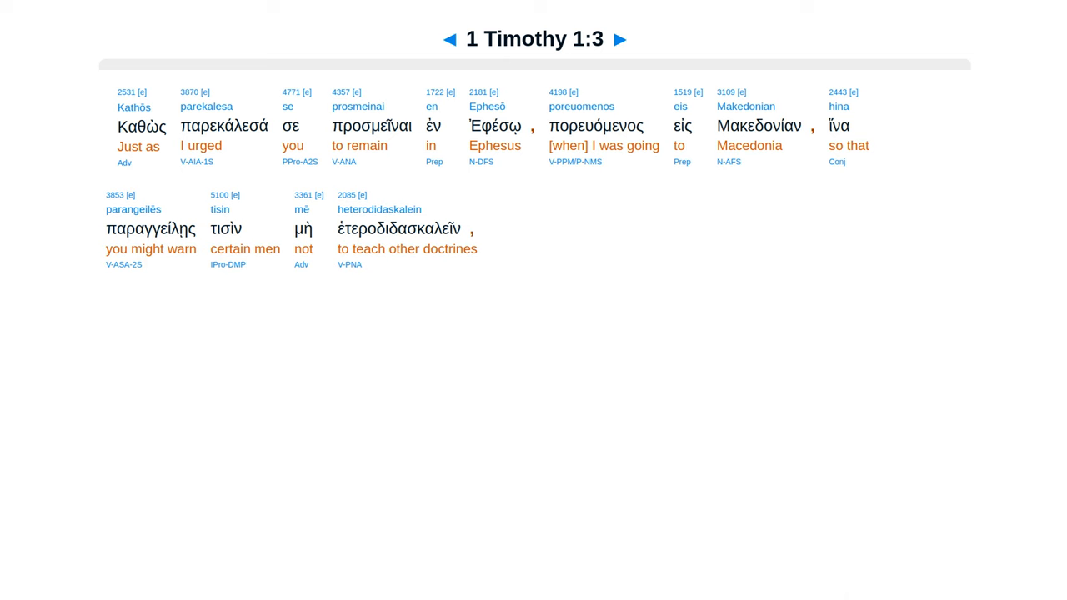
left_click(619, 38)
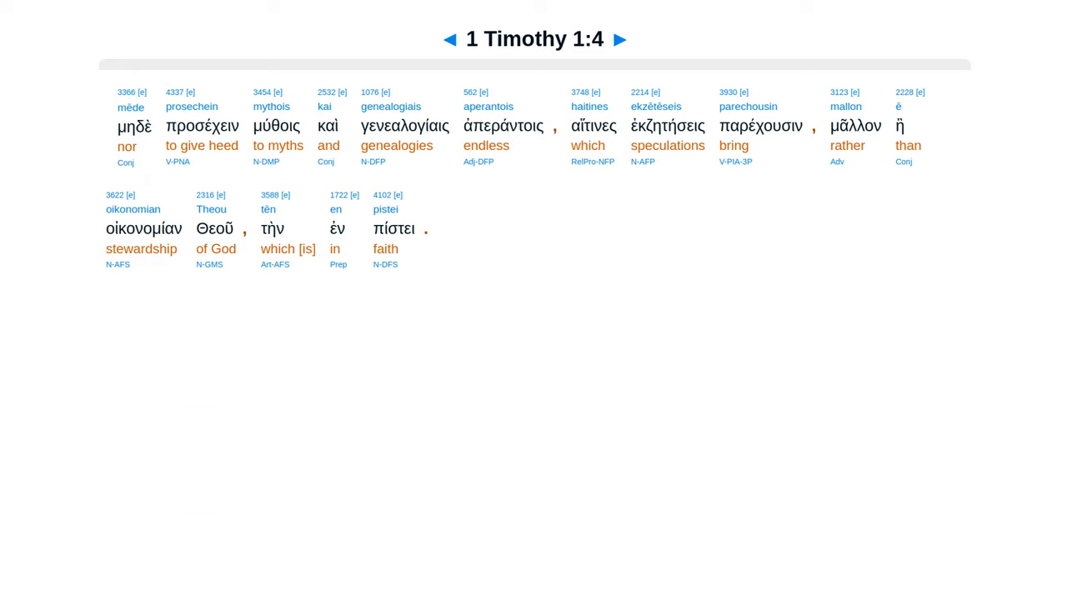
left_click(619, 39)
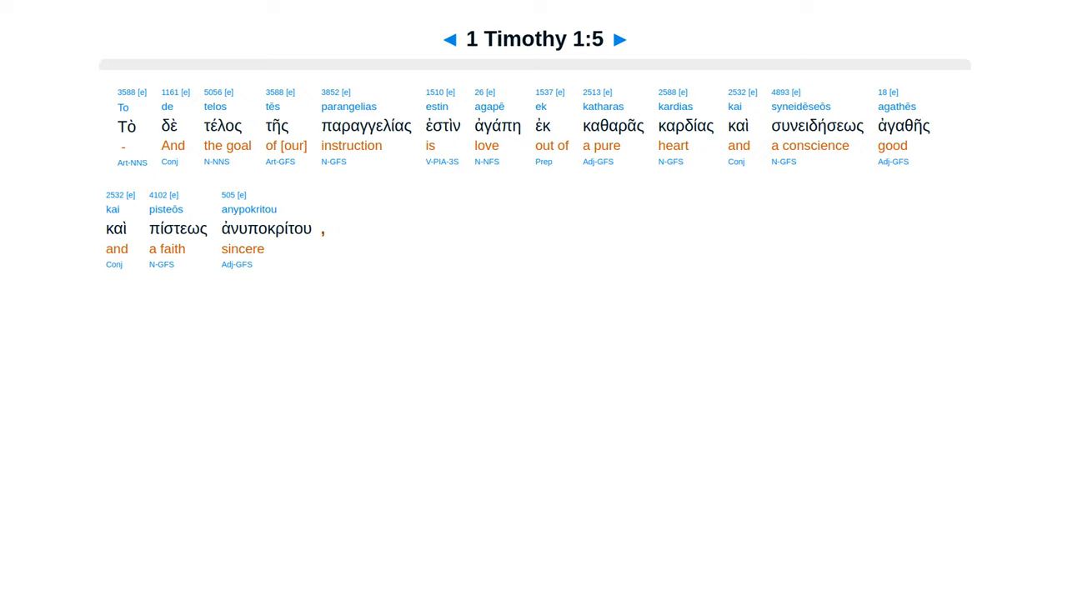
Step: Advance through 1 Timothy 1:7, 1:8, 1:9 and 1:10 to reach verse 1:11
left_click(619, 40)
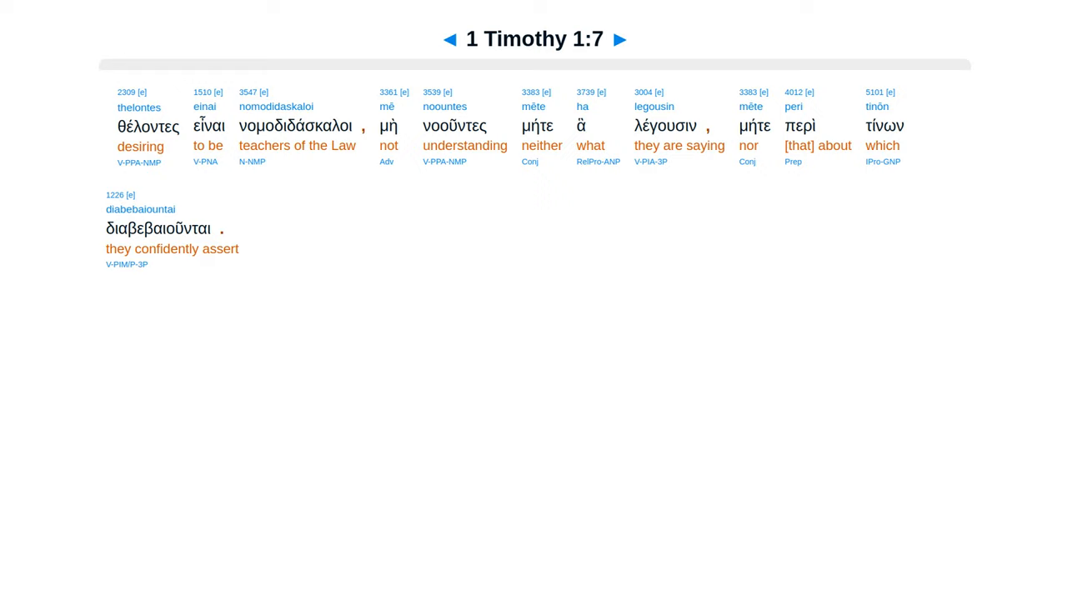
left_click(618, 38)
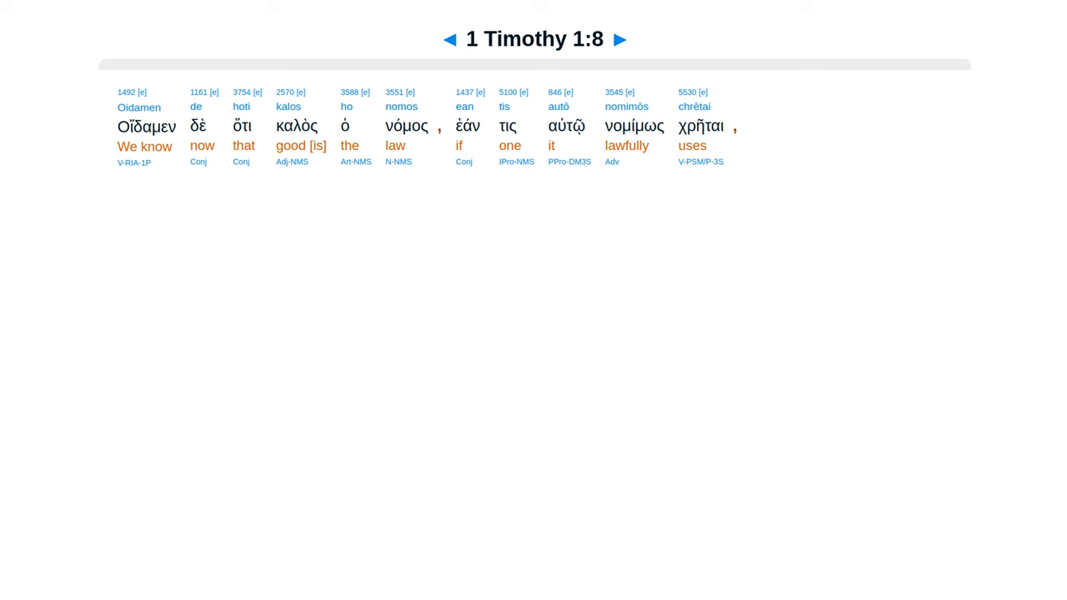
left_click(618, 39)
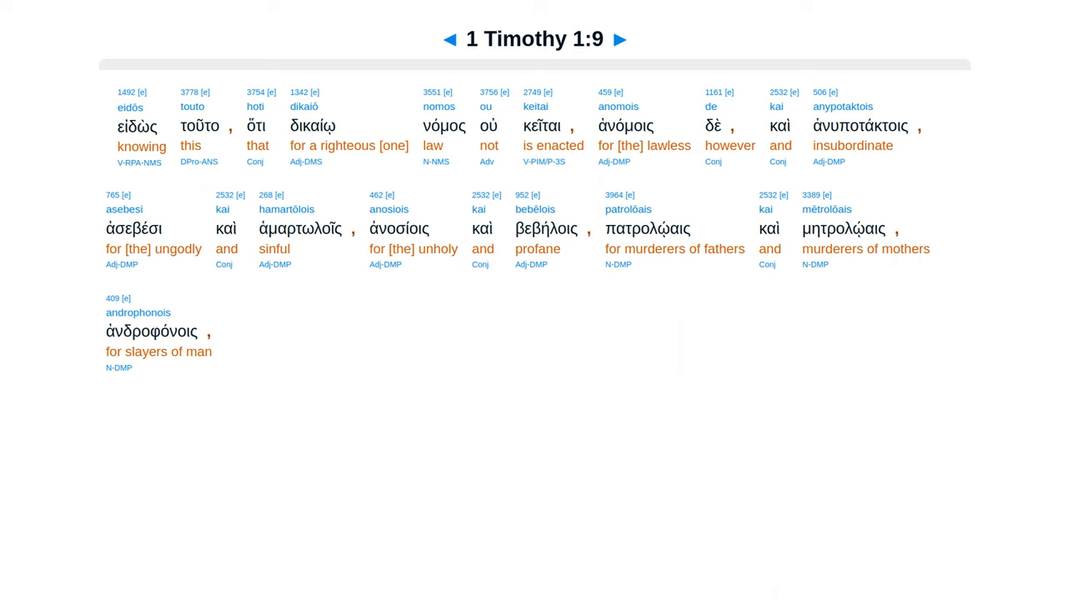
left_click(626, 39)
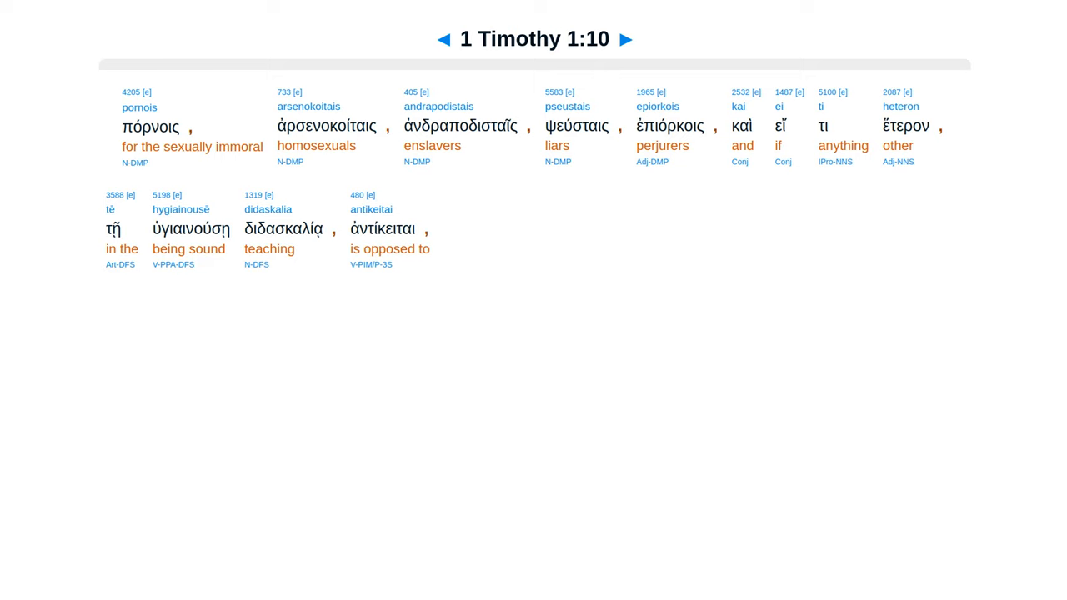
left_click(625, 40)
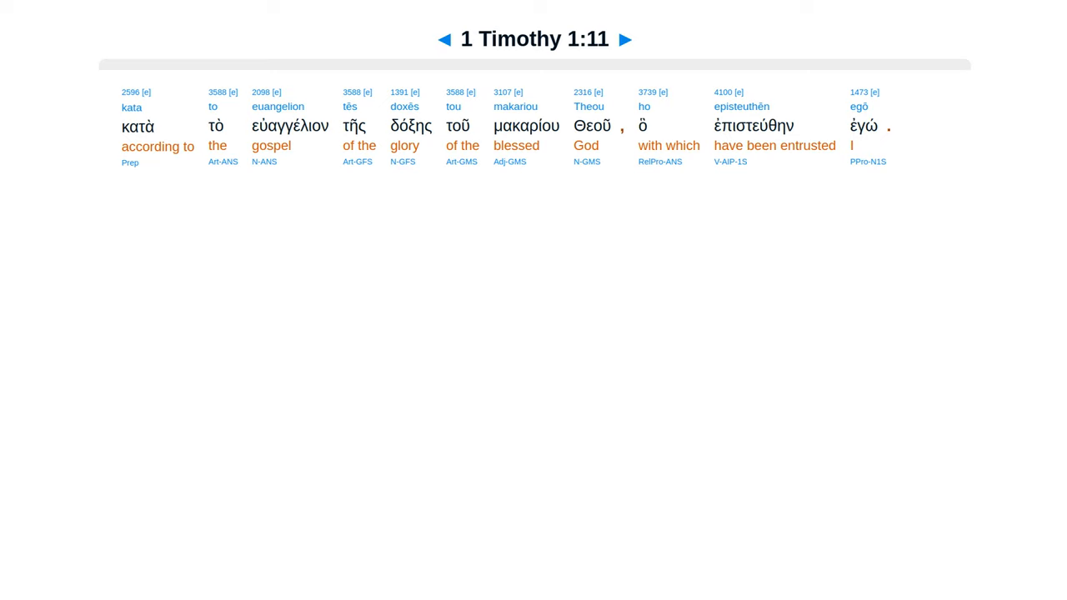
Step: Advance through 1 Timothy 1:12 to 1:16, then on to verse 1:17
left_click(625, 39)
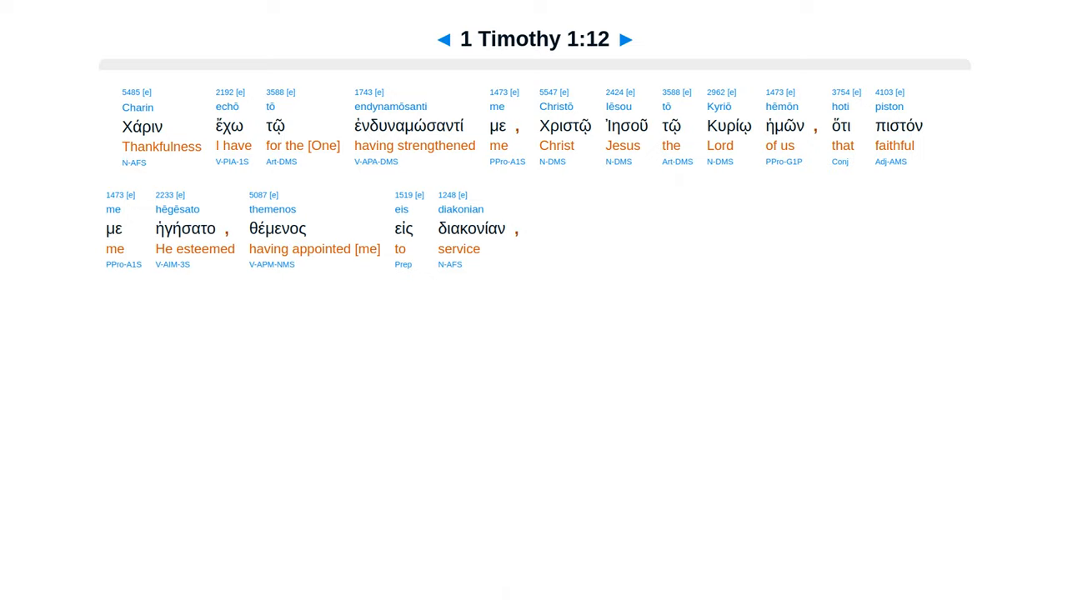
left_click(626, 40)
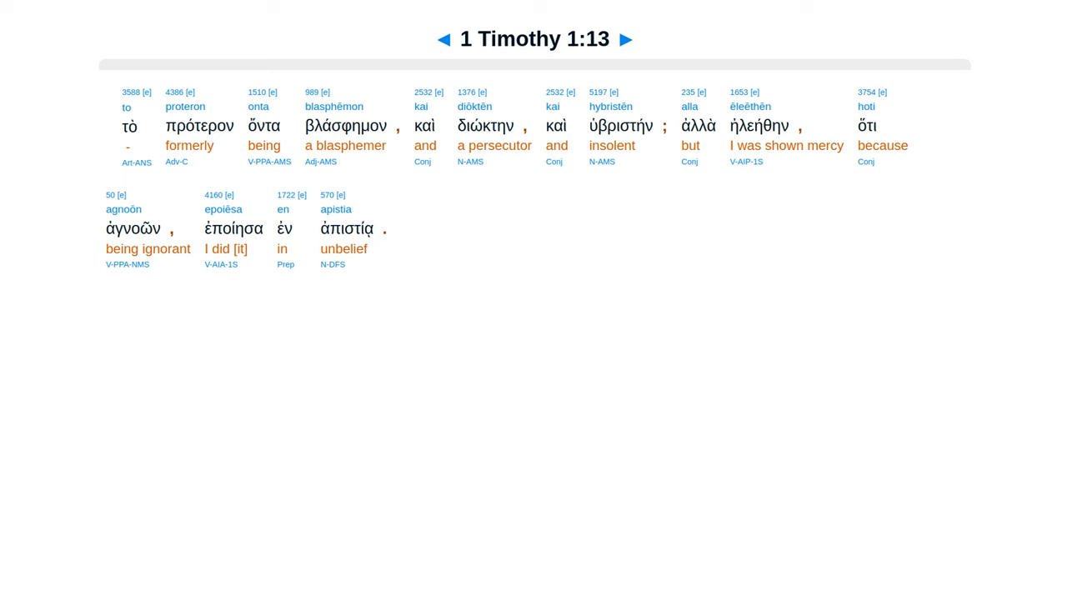
left_click(626, 39)
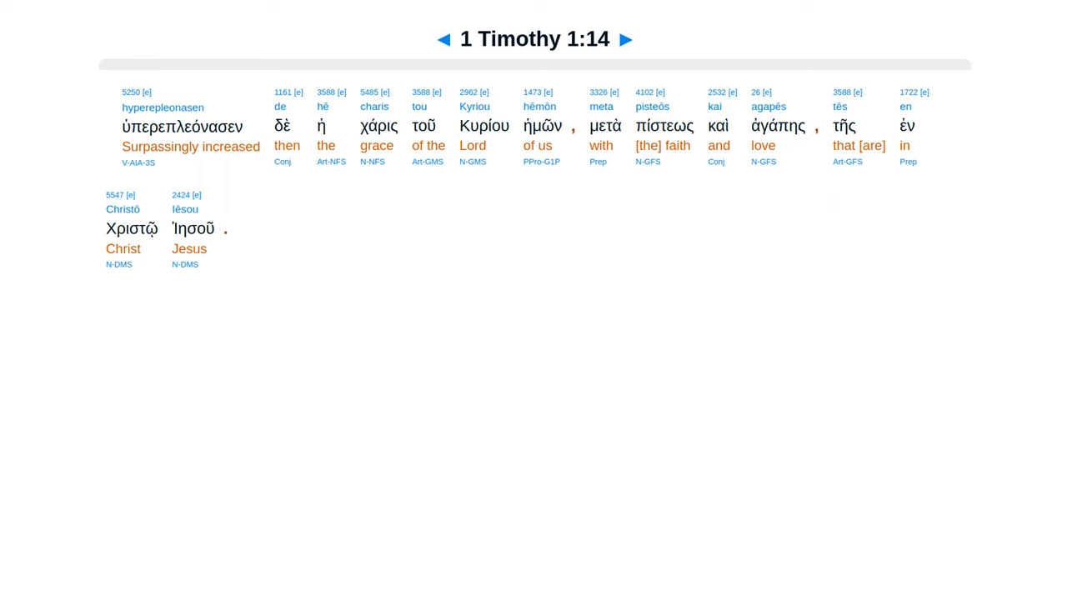
left_click(626, 39)
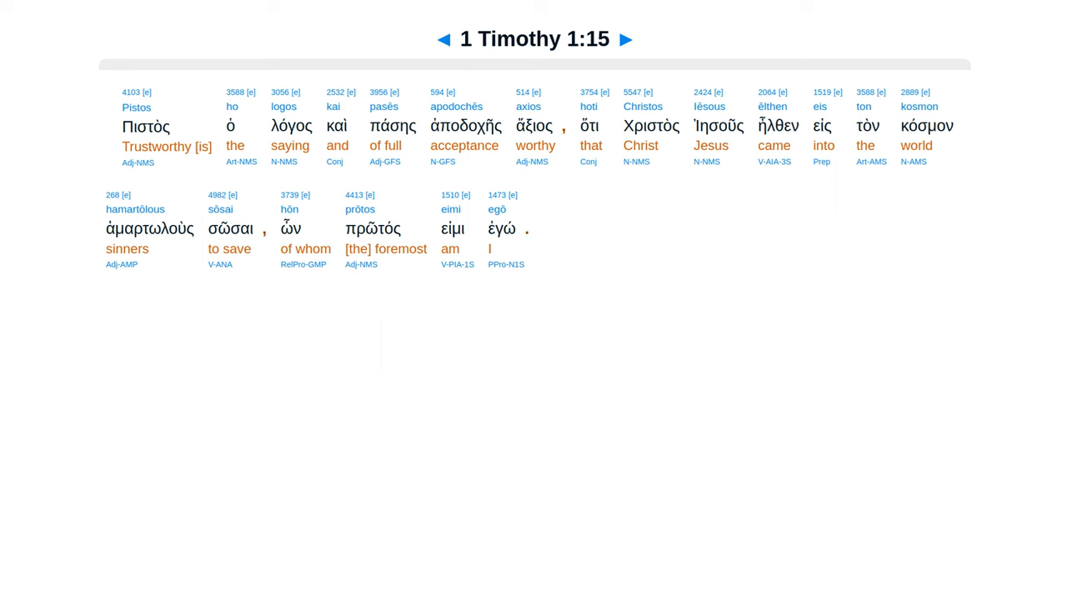
left_click(626, 40)
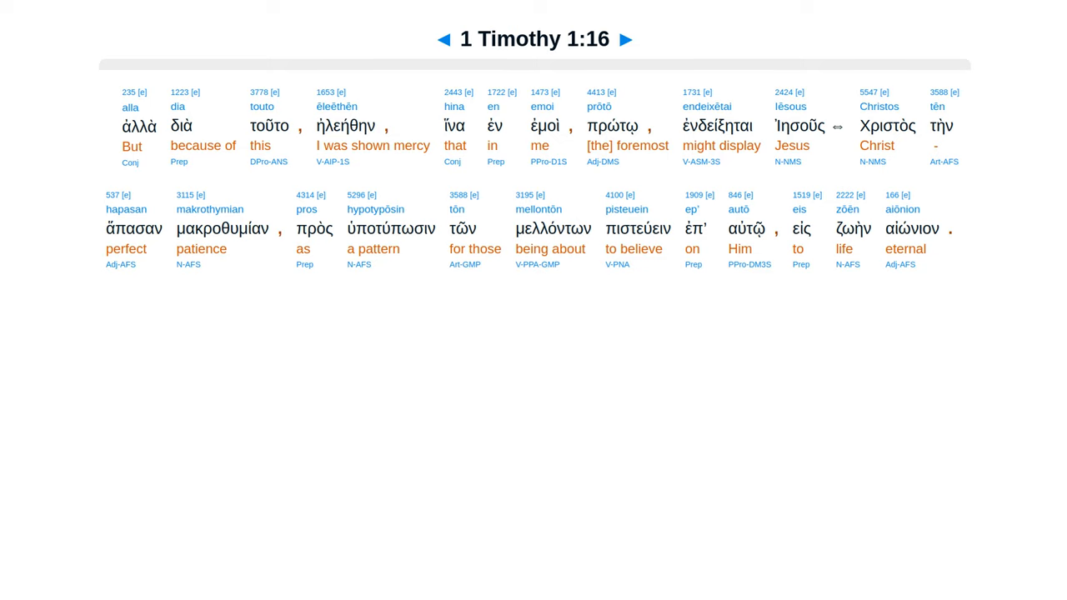
left_click(626, 40)
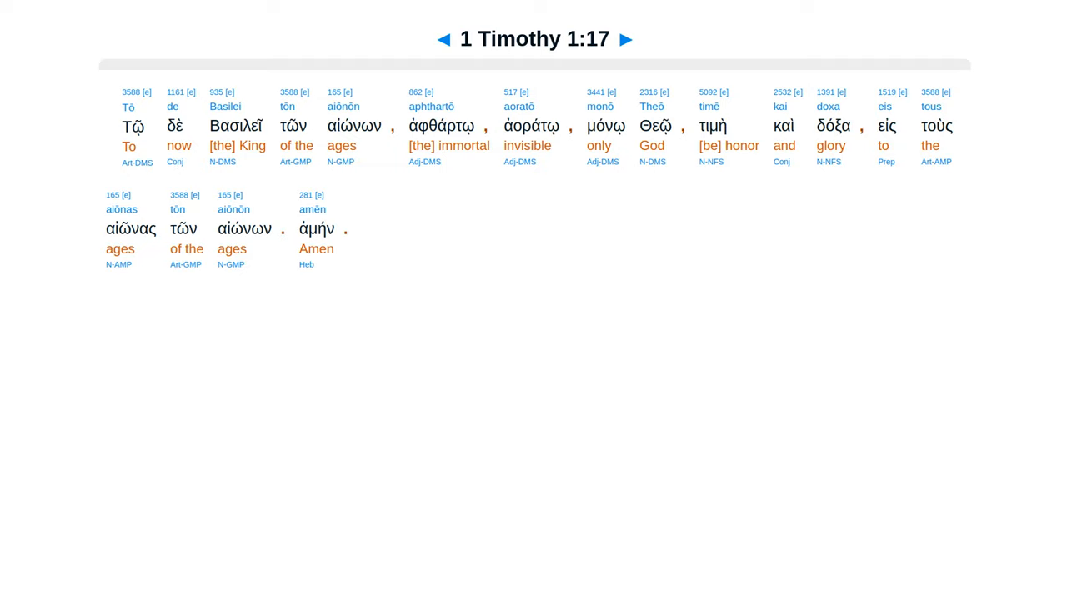
Step: Advance through 1 Timothy 1:18 and 1:19 to the final verse 1:20
left_click(626, 39)
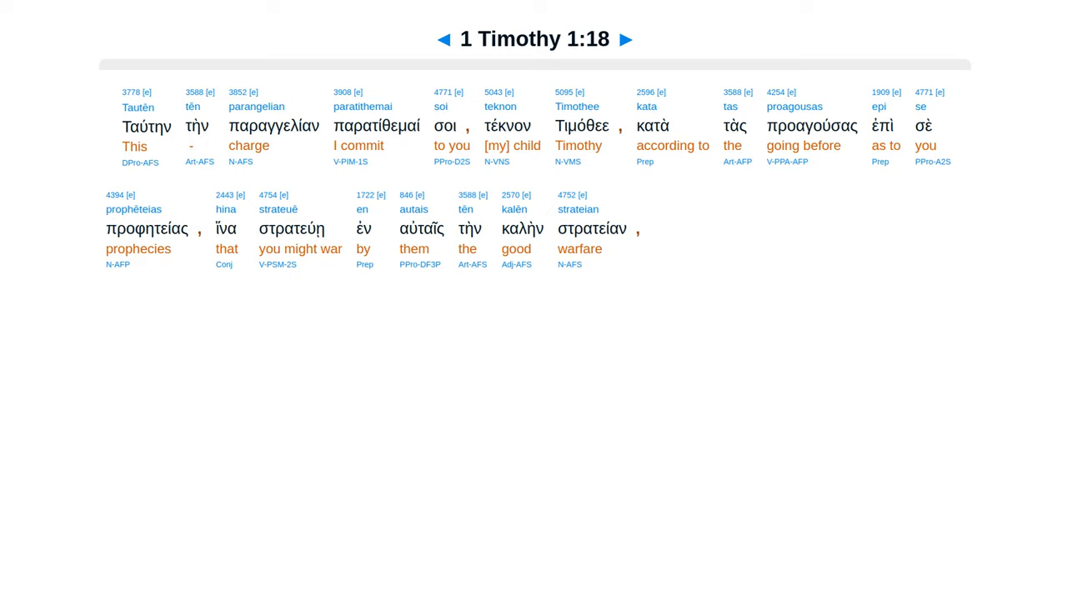
left_click(625, 39)
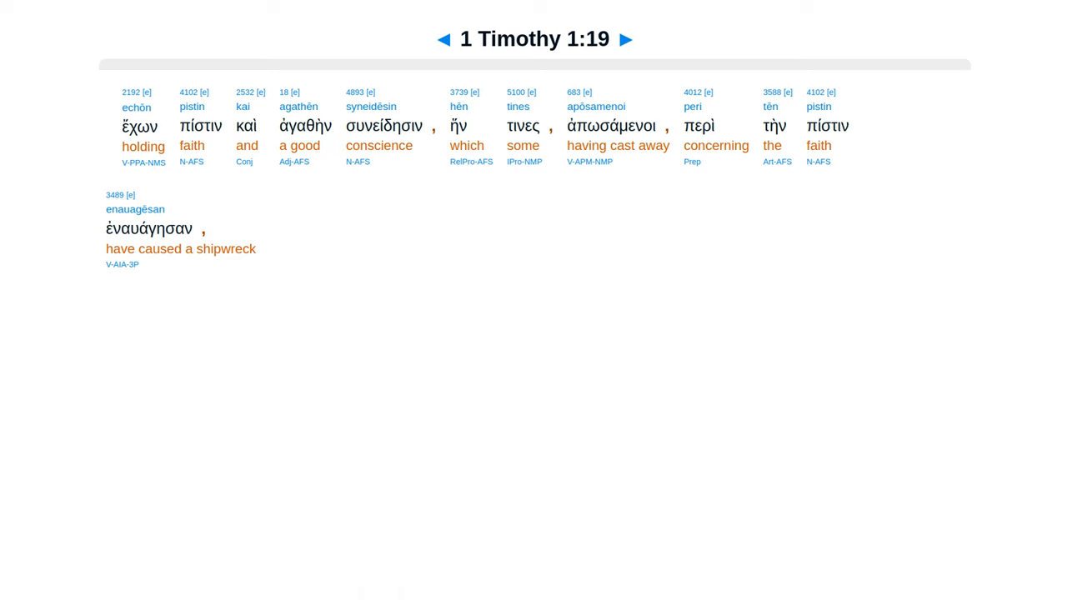
left_click(626, 39)
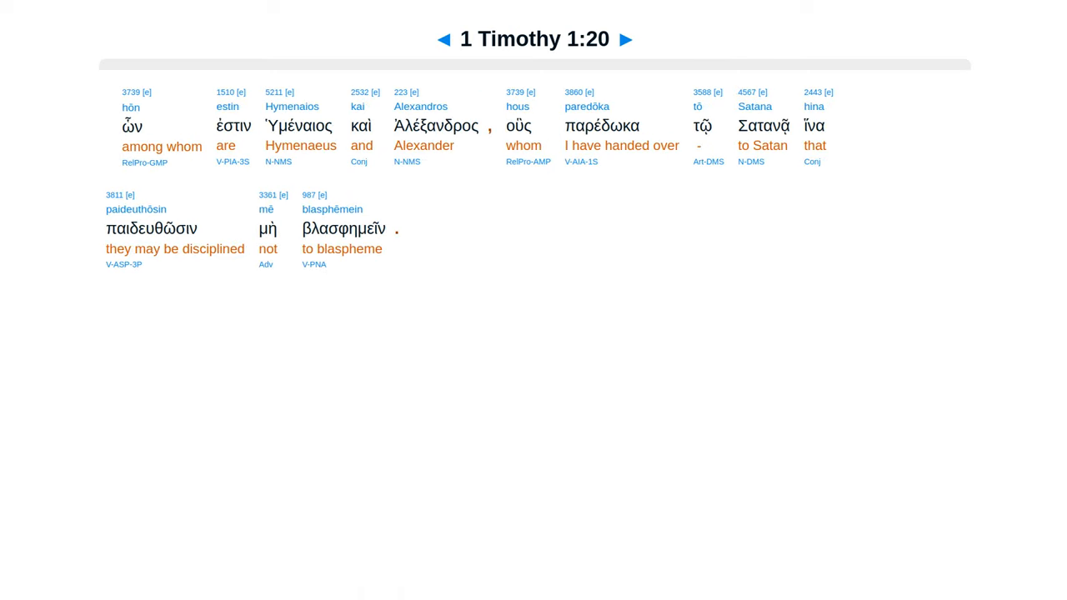